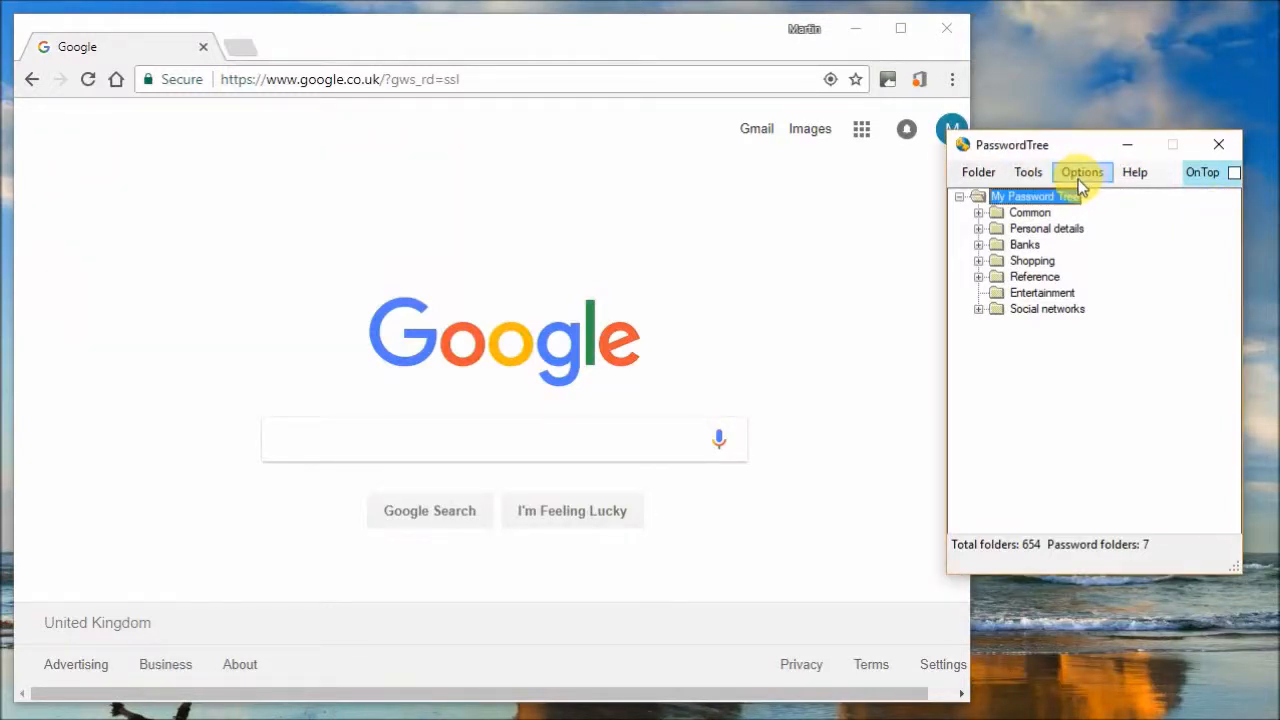
# Check Auto Stay on top in options, then expand Shopping and bring up Cotton Traders' actions
pyautogui.click(1082, 171)
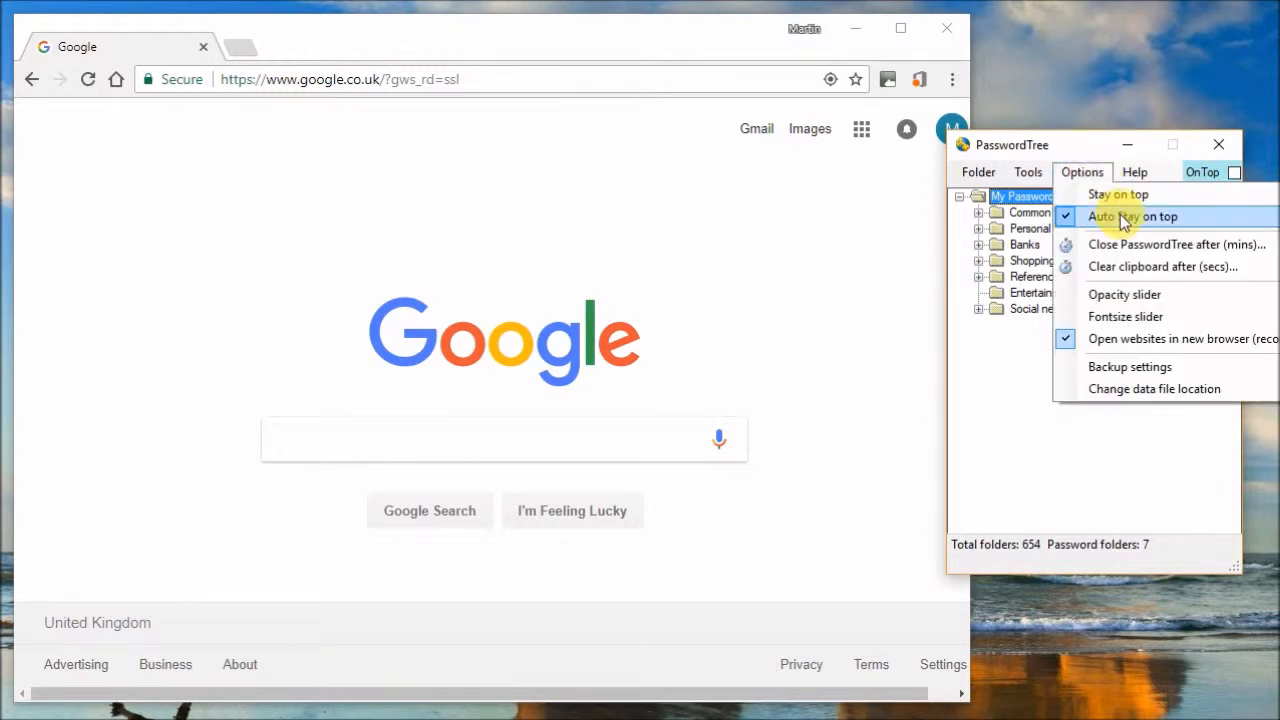
pyautogui.moveTo(1095, 410)
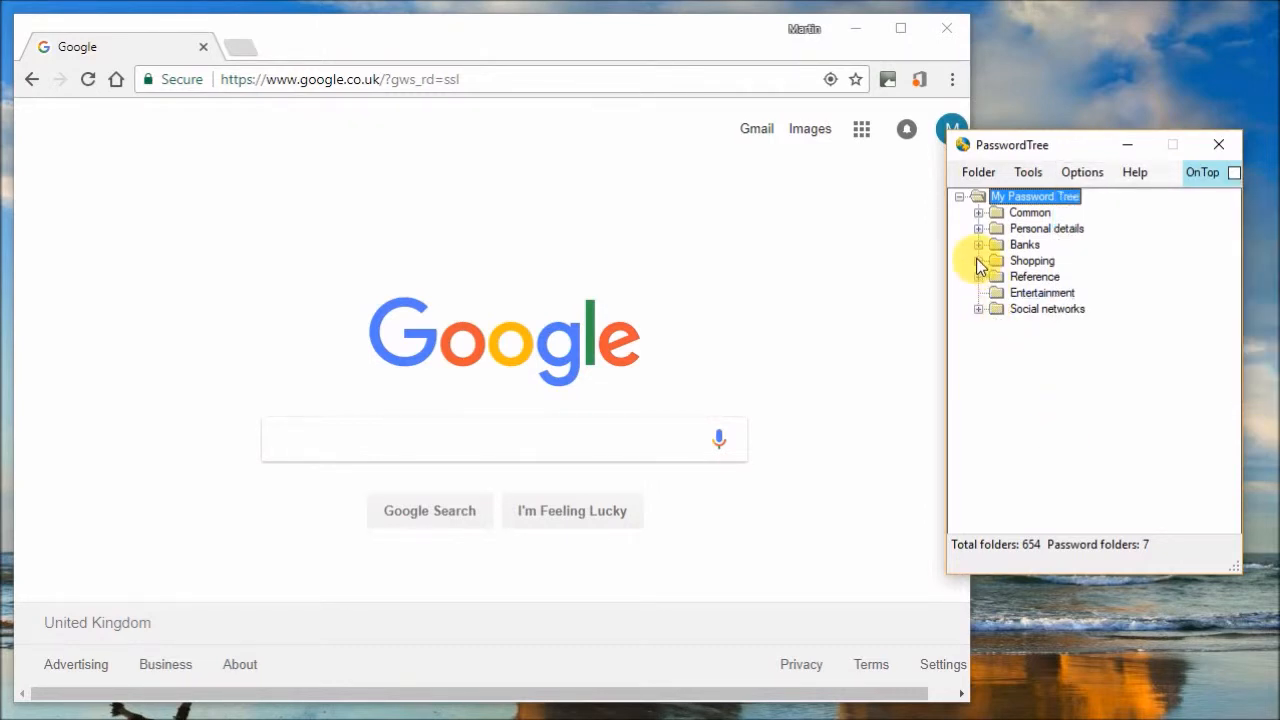
pyautogui.click(978, 260)
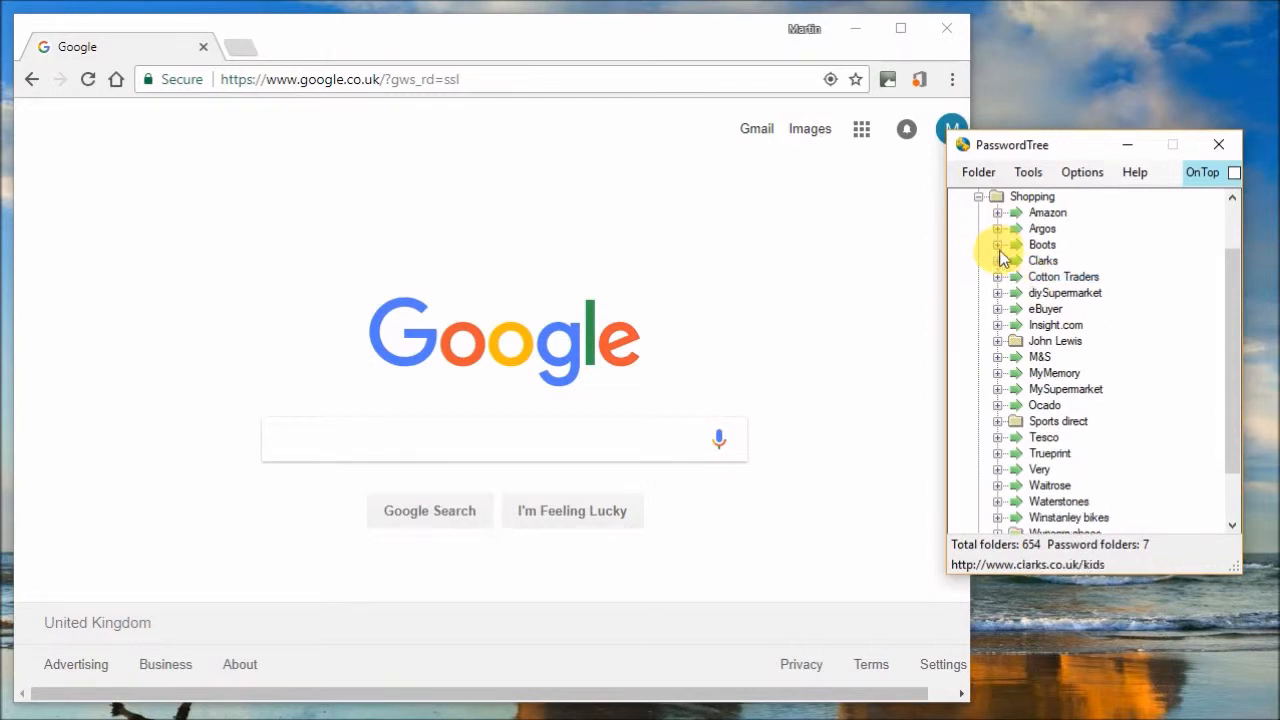
pyautogui.click(1063, 277)
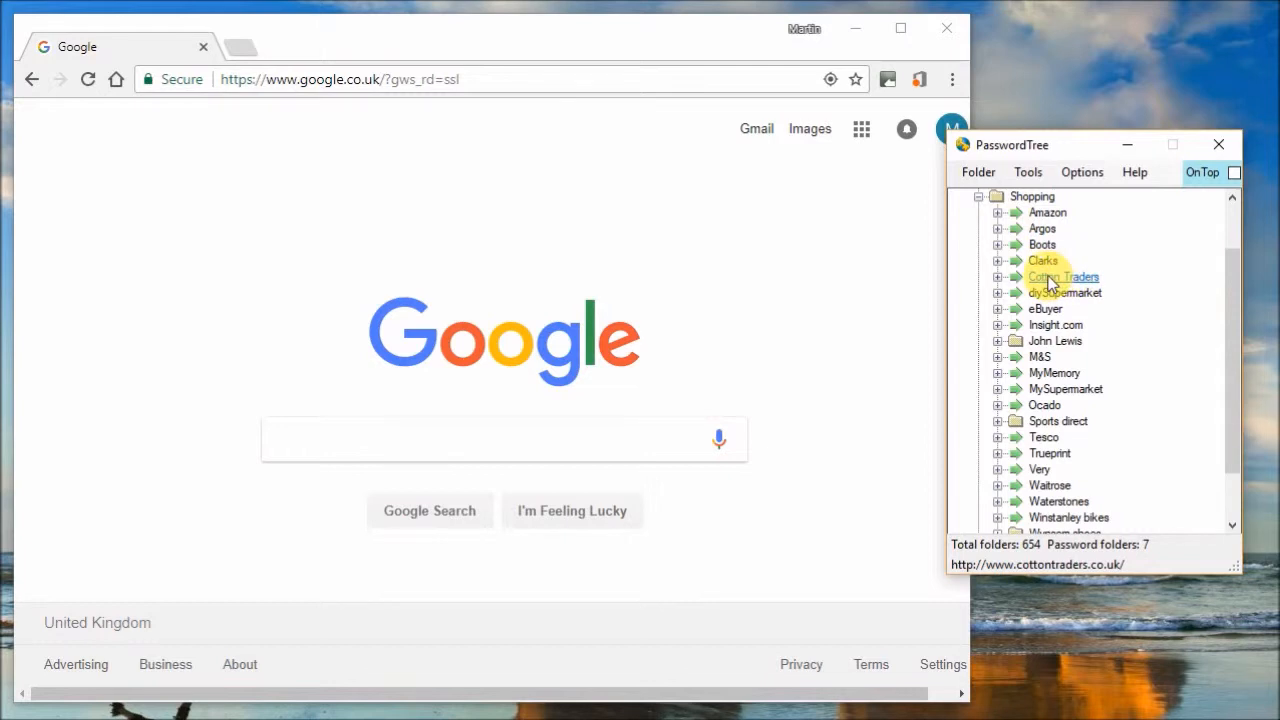
pyautogui.rightClick(1062, 277)
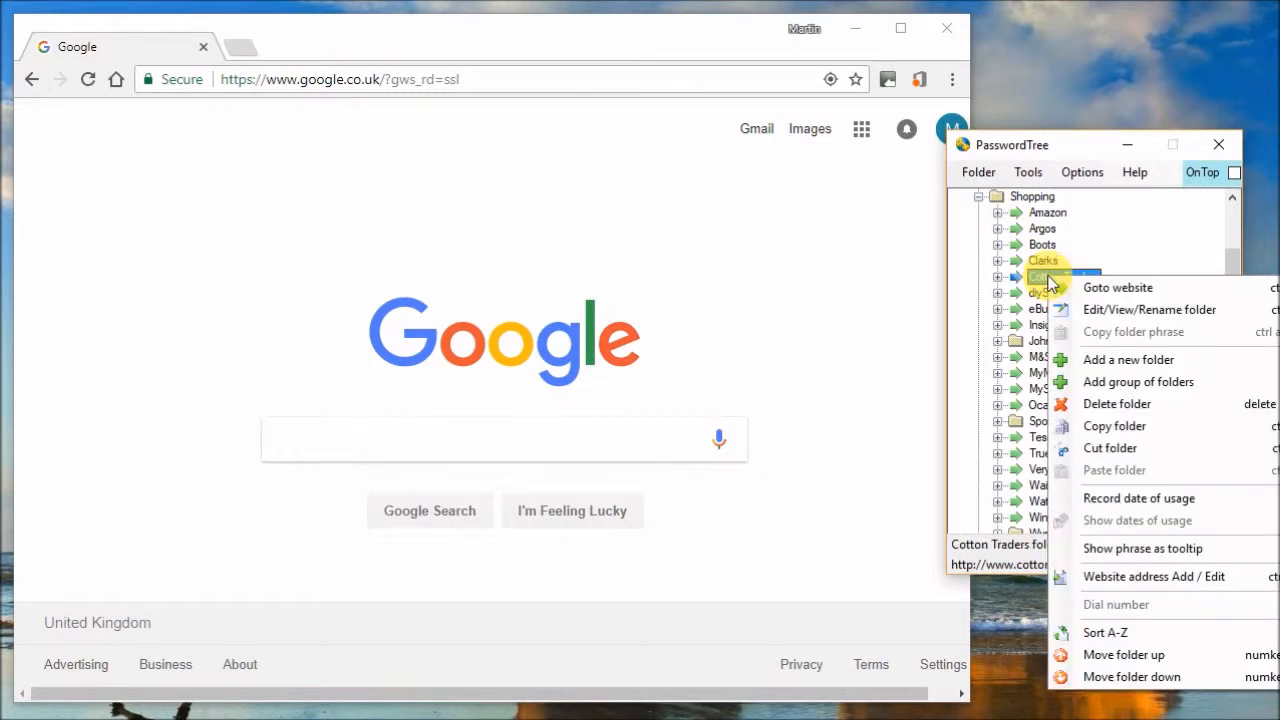
pyautogui.moveTo(1117, 287)
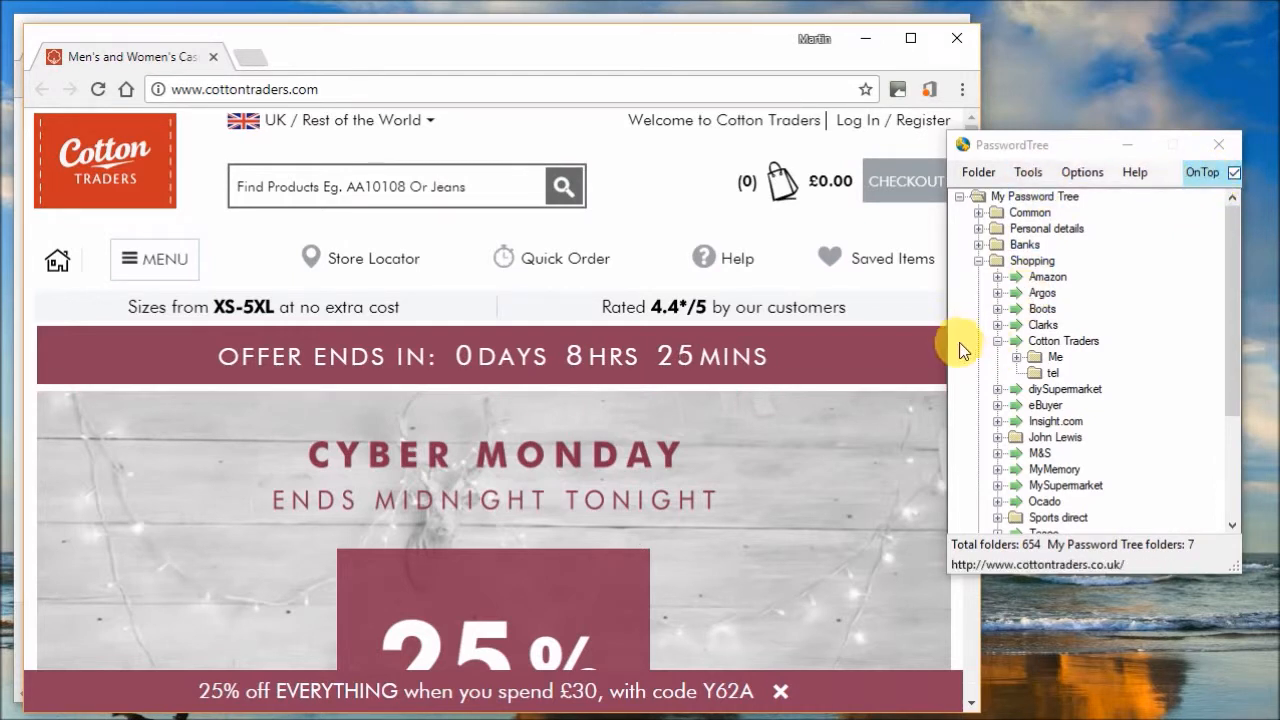
# Open the Cotton Traders login page and expand the Me folder under Cotton Traders
pyautogui.click(858, 120)
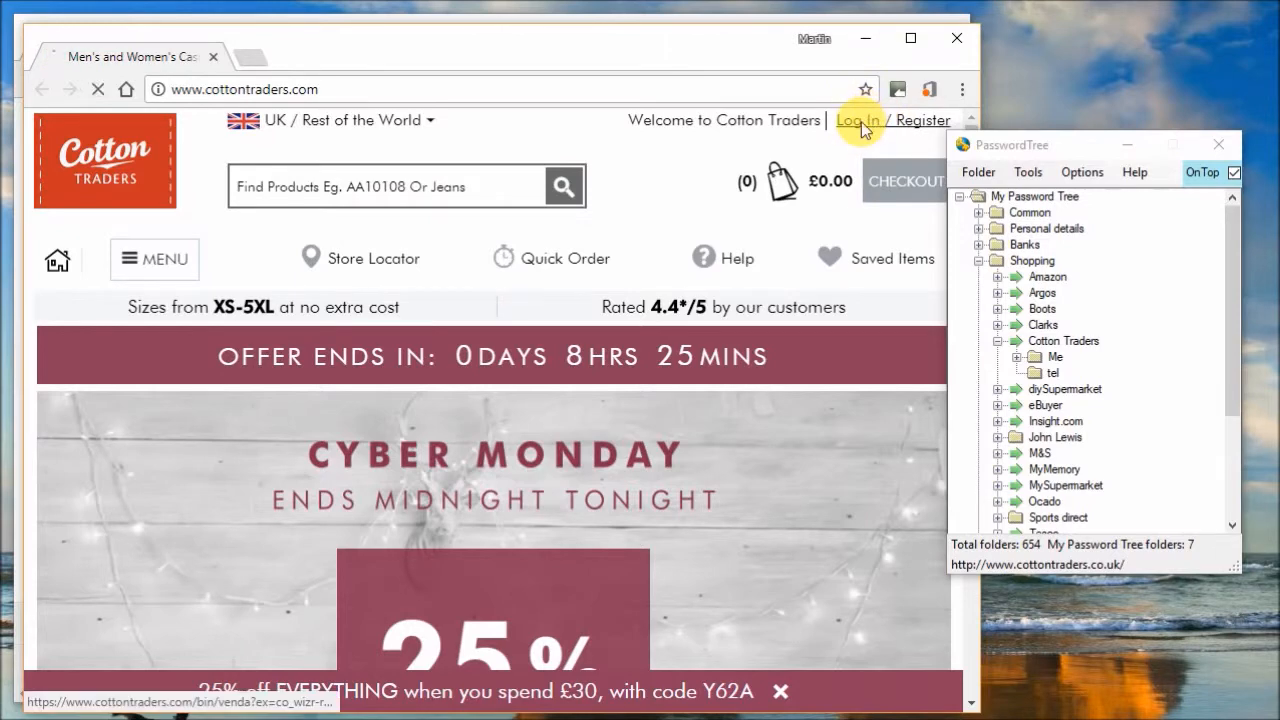
pyautogui.click(857, 120)
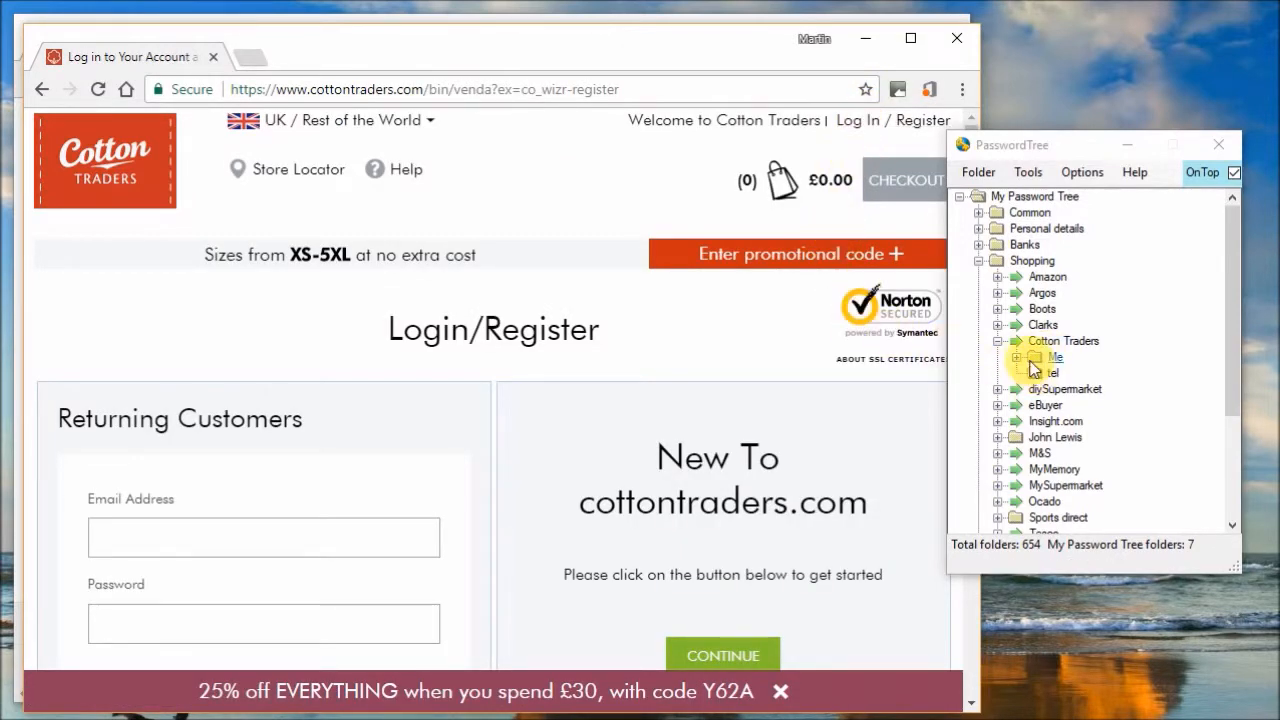
pyautogui.click(1018, 357)
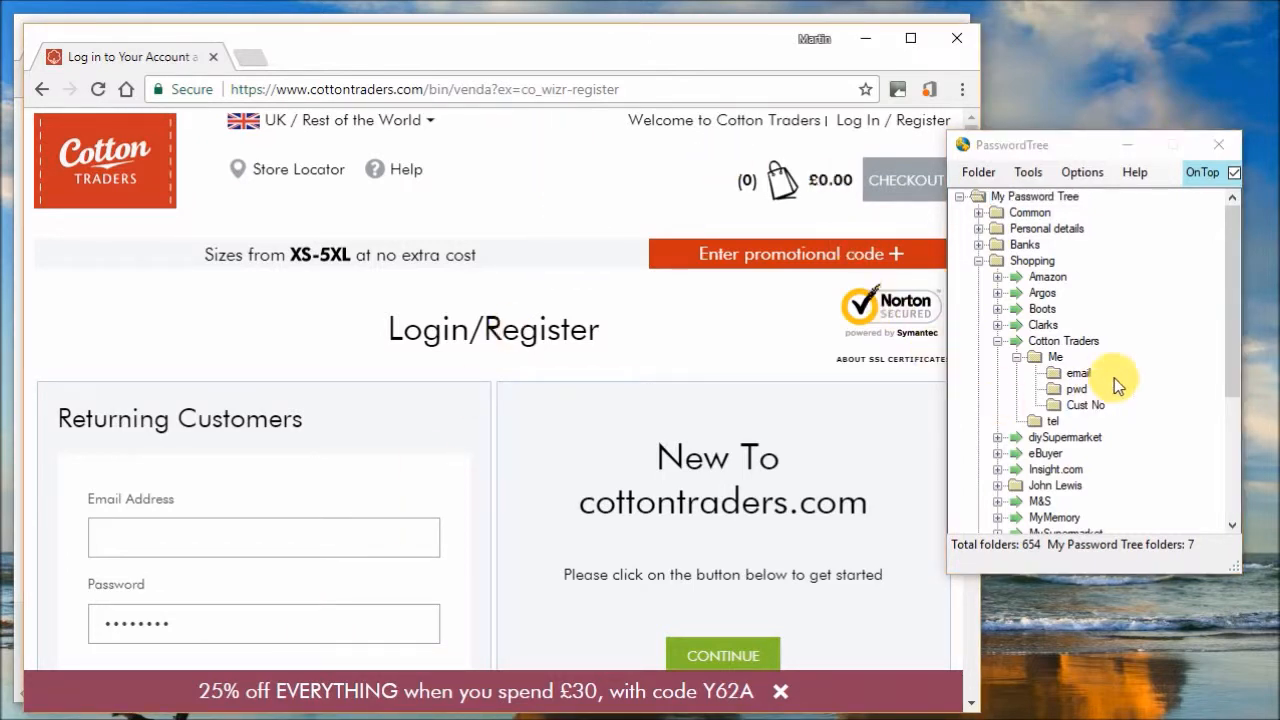
pyautogui.moveTo(705, 420)
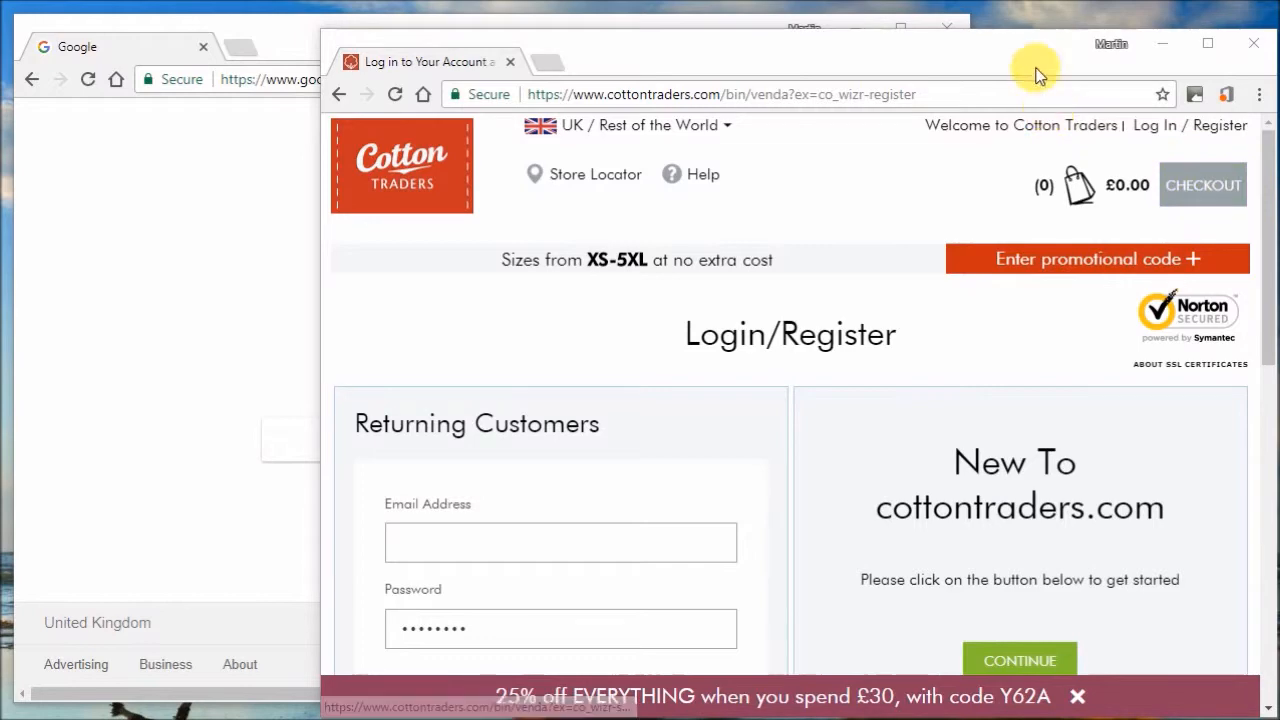
pyautogui.moveTo(867, 222)
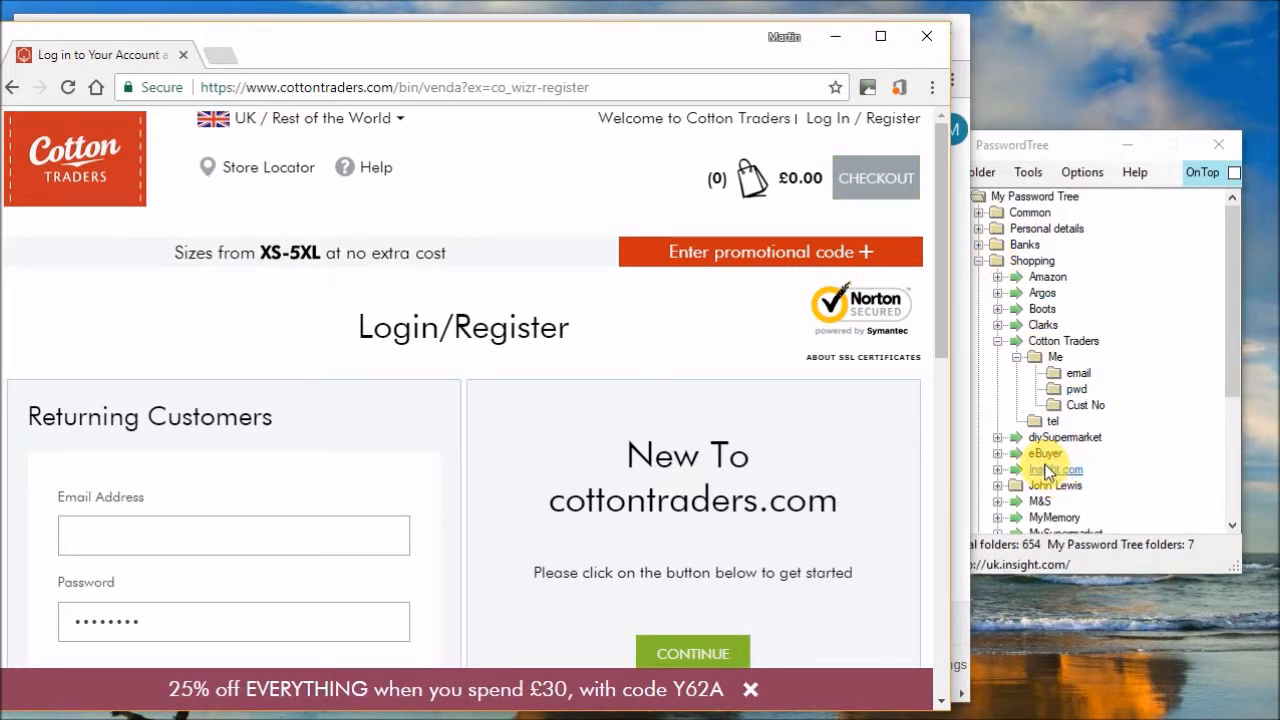
# Bring PasswordTree in front of Chrome and show its options list with Auto Stay on top
pyautogui.click(1046, 453)
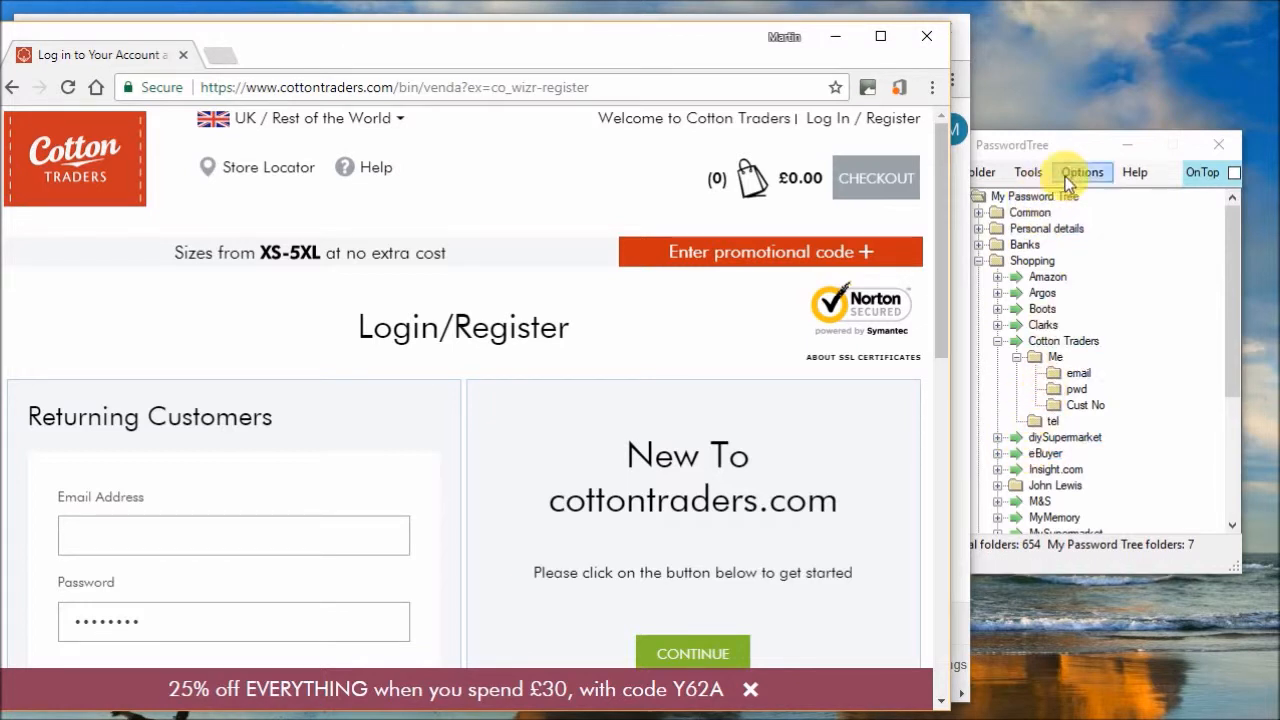
pyautogui.click(1081, 172)
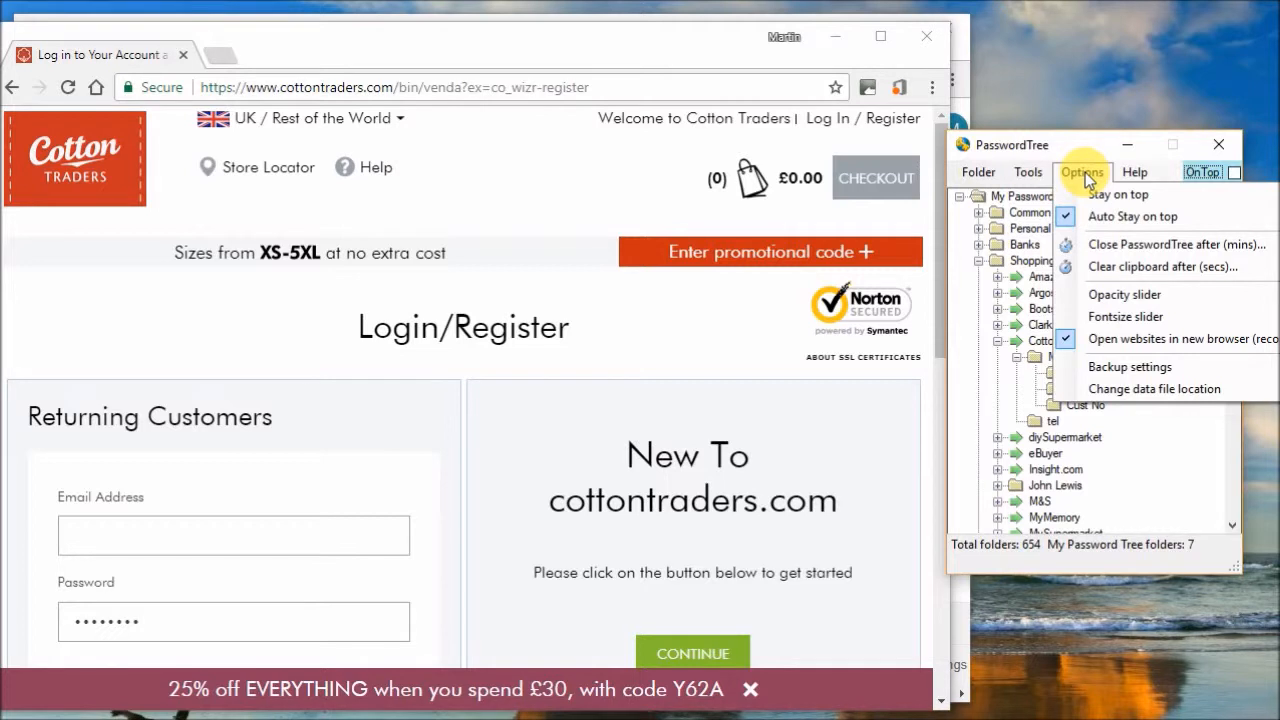
pyautogui.moveTo(1125, 217)
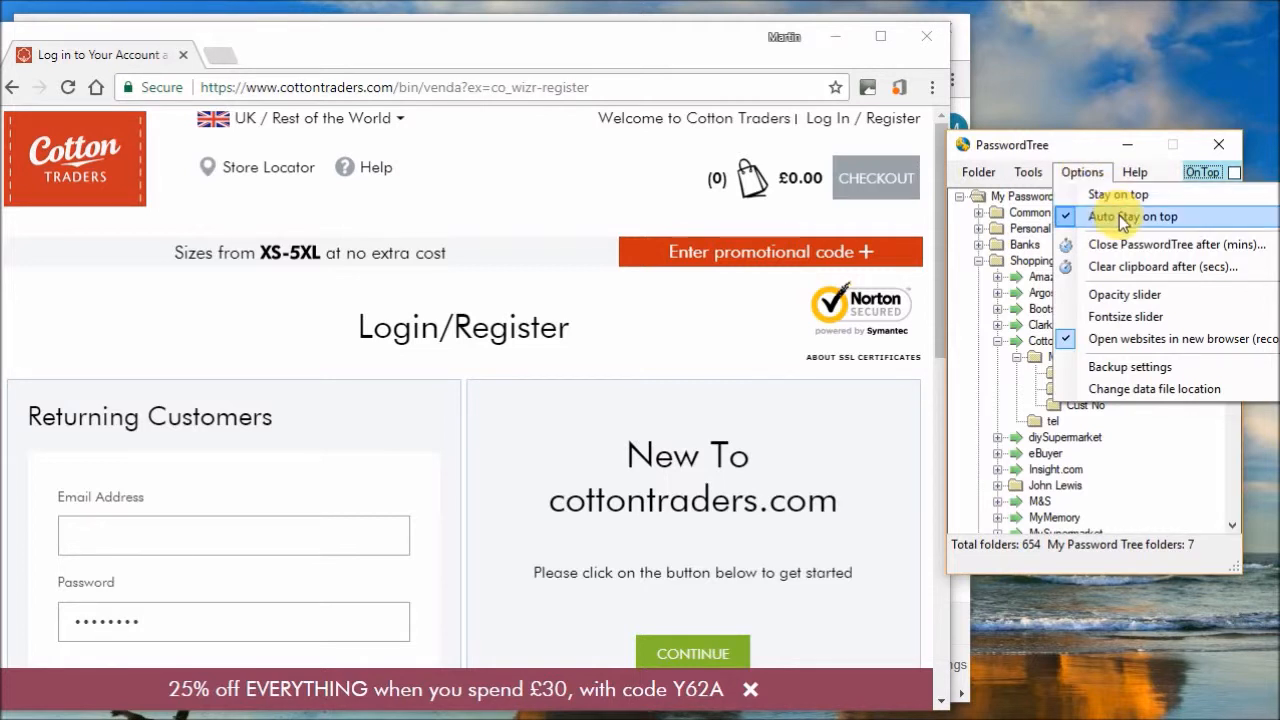